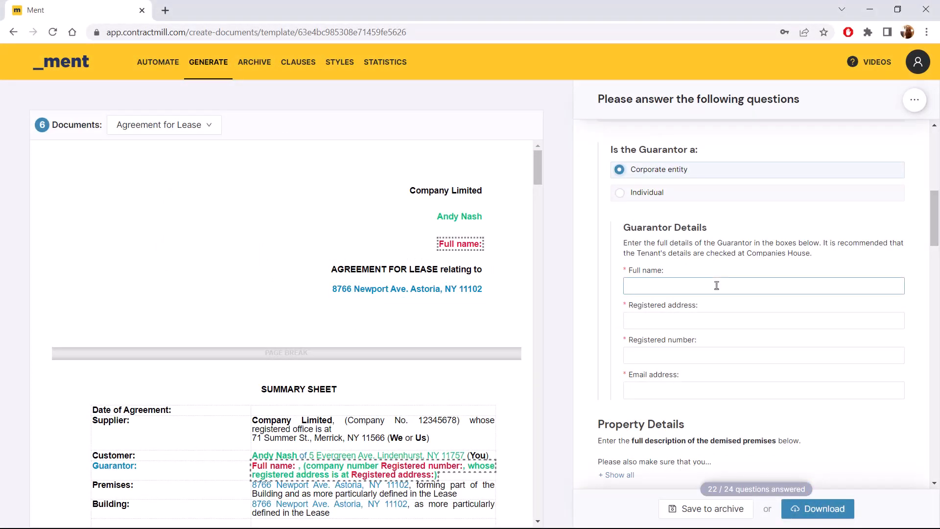
type("A&A Consulting")
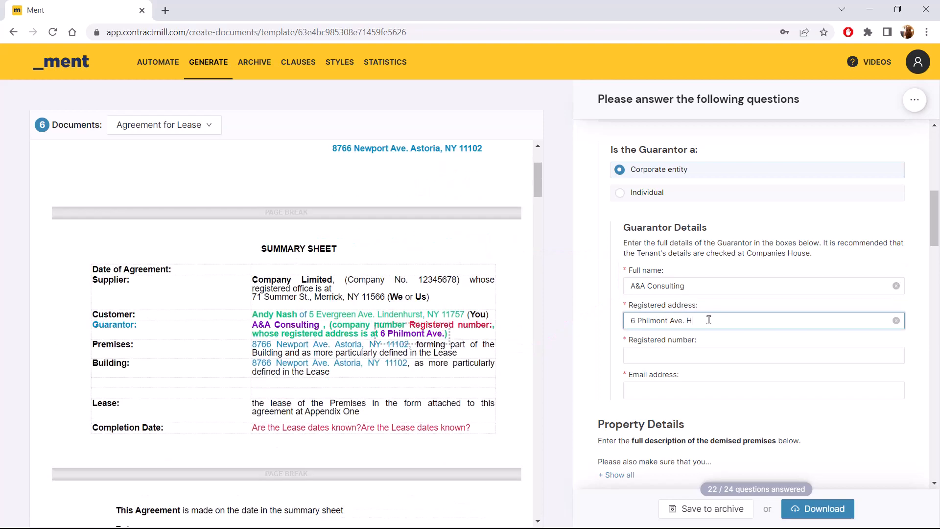
type("icksville, N")
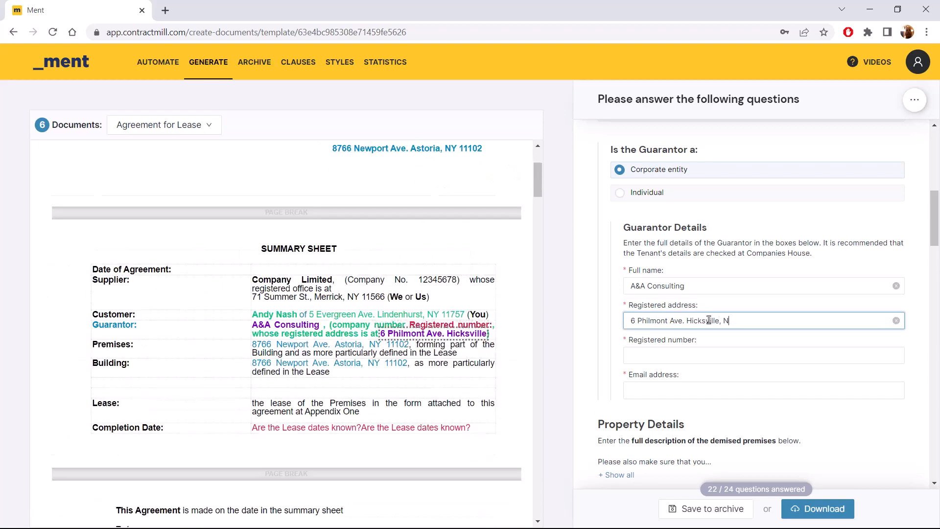
type("Y 11801")
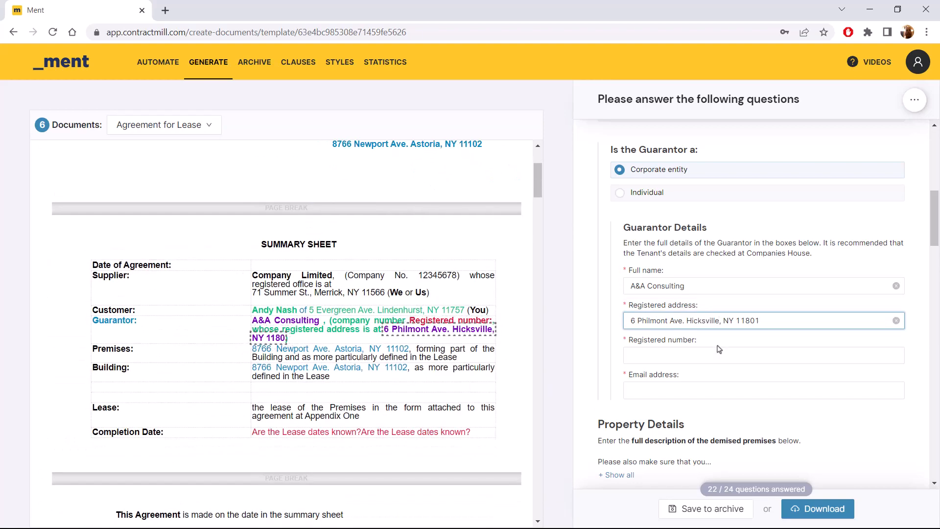
type("986")
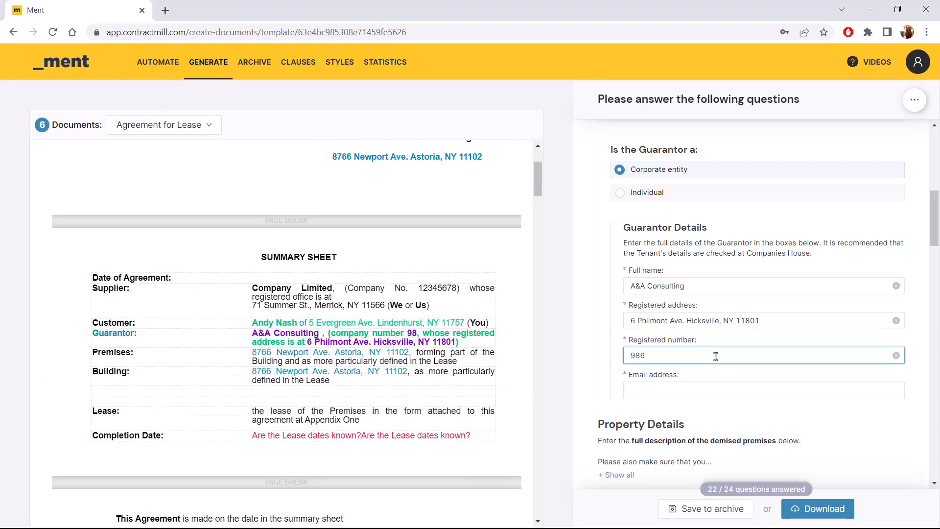
type("545")
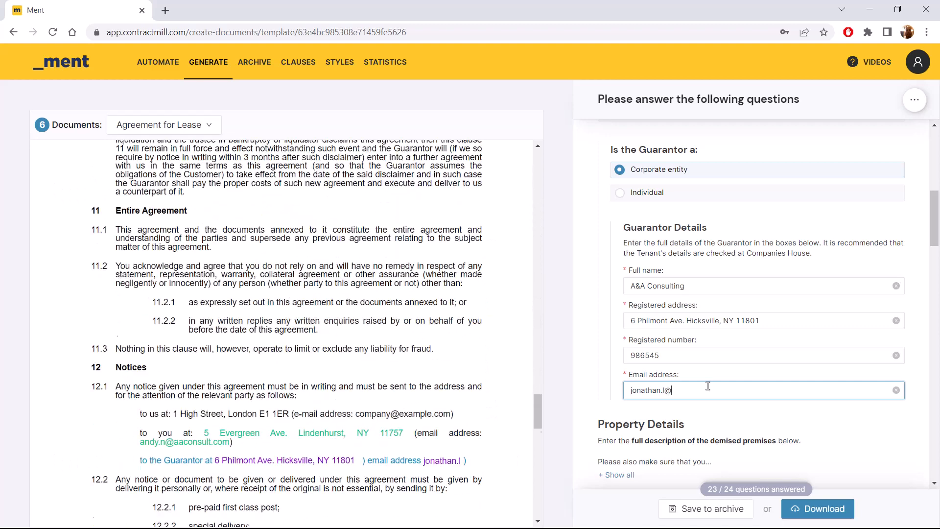
Add the guarantor's e-mail at aaconsult.com and review the filled Guarantor Details
type("aaconsult.c")
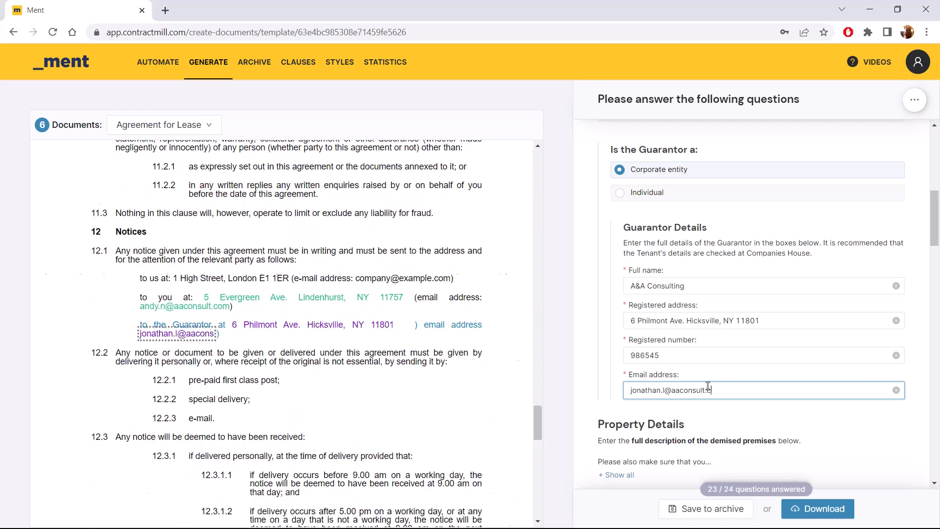
type("com")
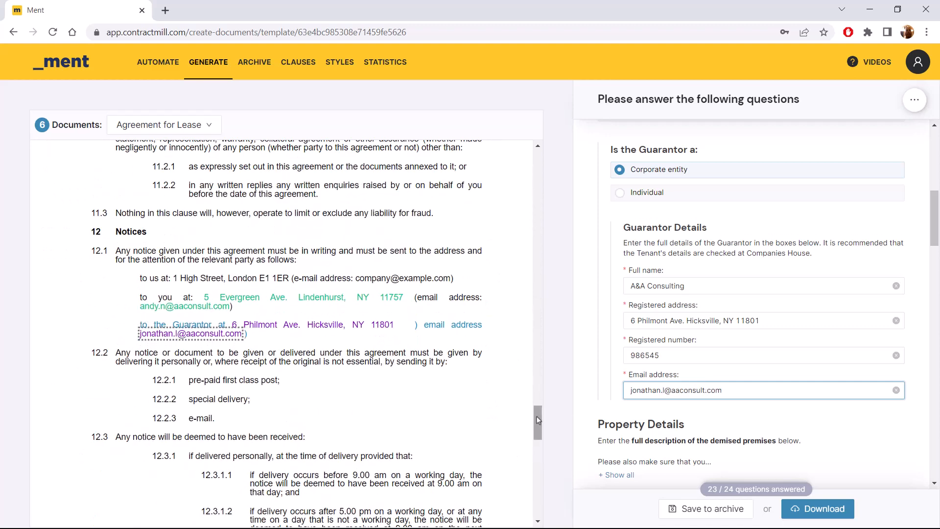
scroll("up", 3)
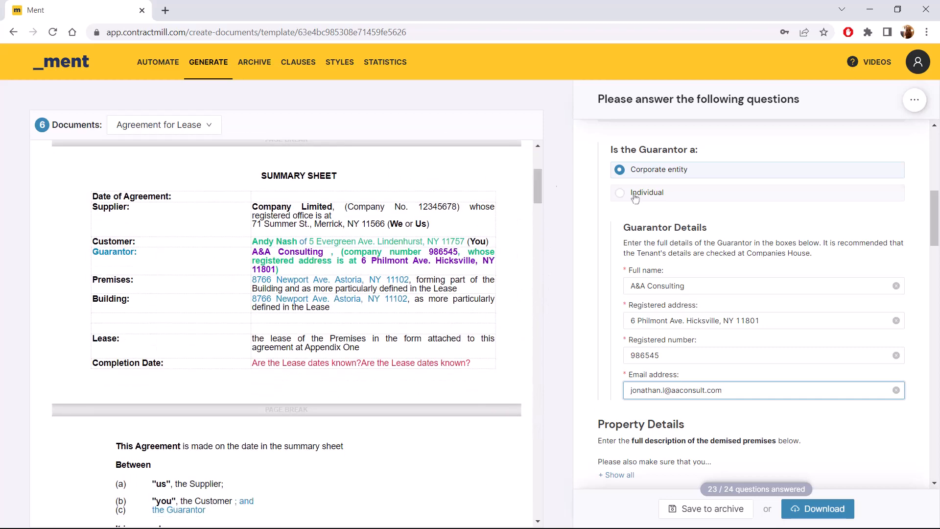
scroll("down", 3)
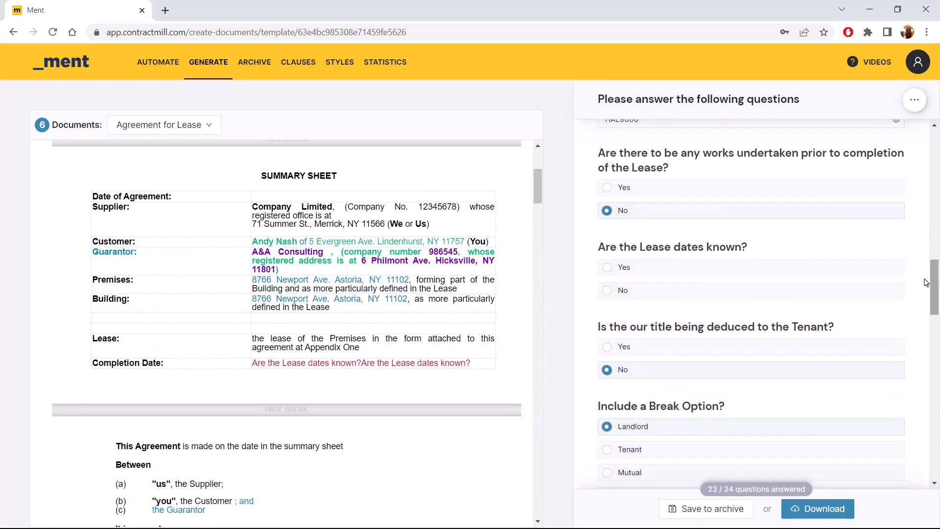
Open the Real Estate Lease Suite (Demo) (copy) template in Edit mode from Automate
left_click(607, 266)
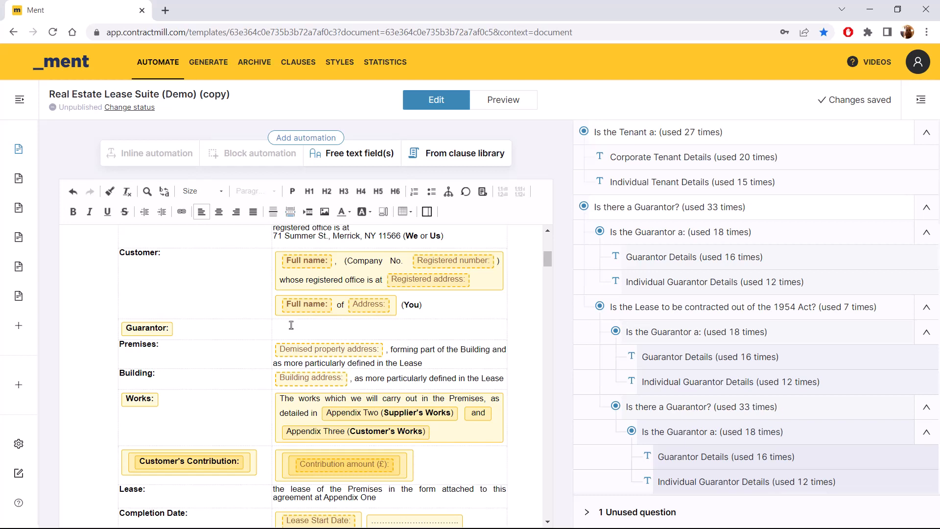
left_click(274, 324)
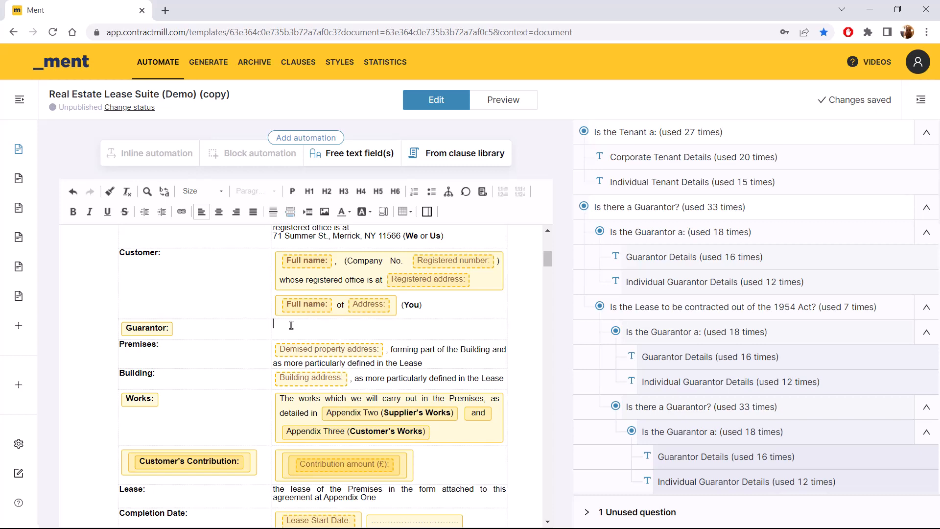
Start a Send link share for the lease template, allowing the recipient to download the document
left_click(208, 62)
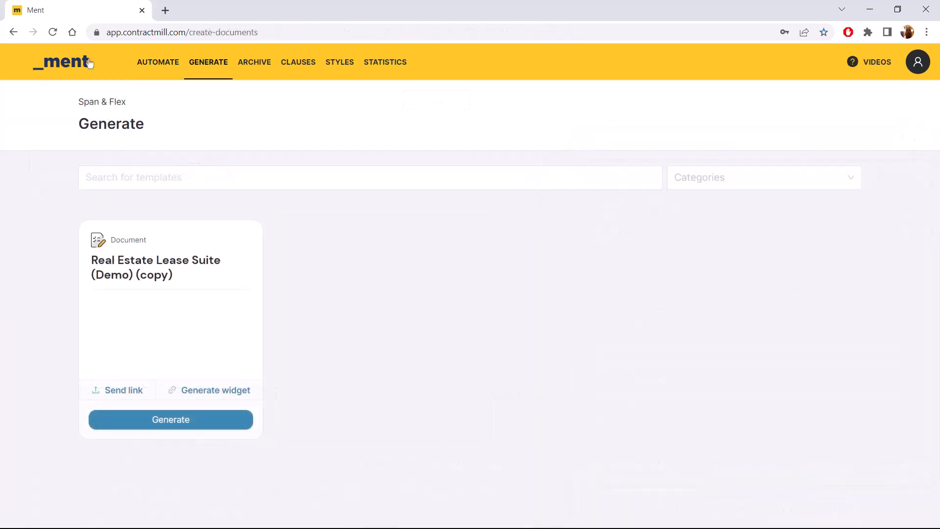
left_click(122, 391)
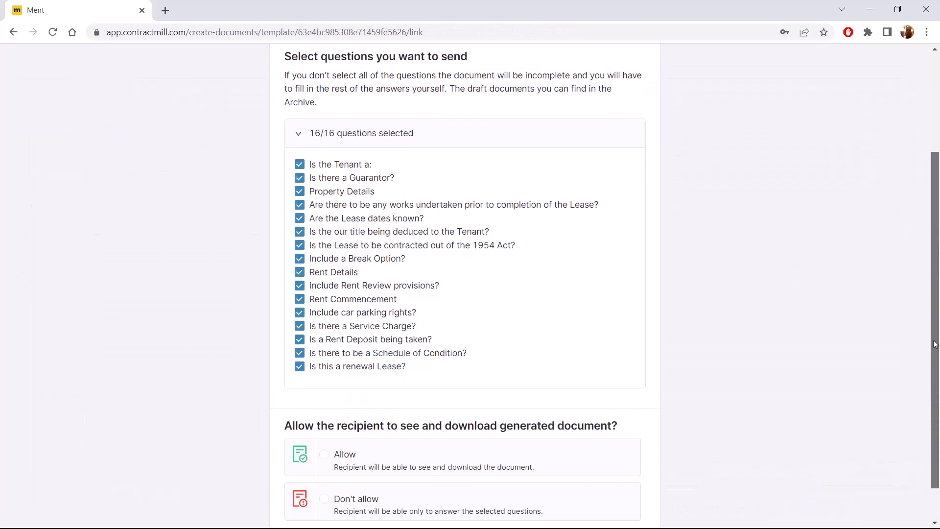
scroll("down", 3)
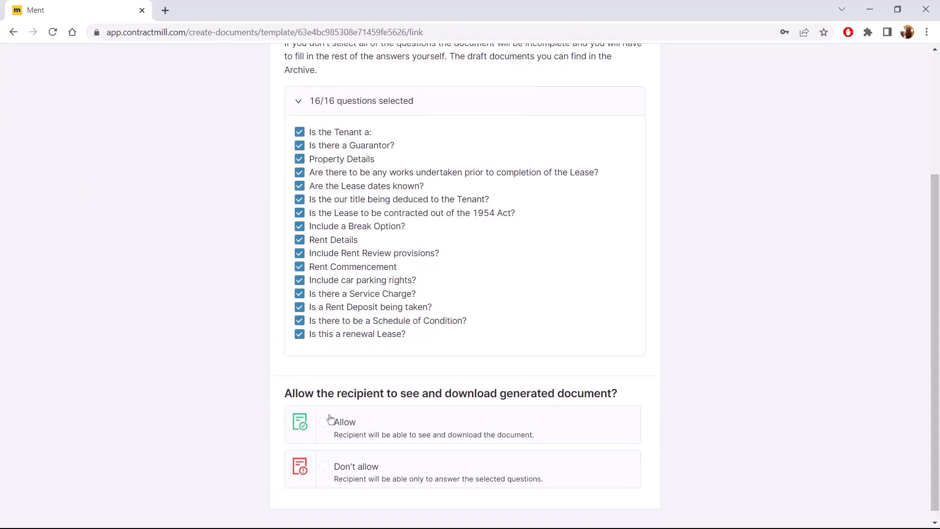
left_click(324, 421)
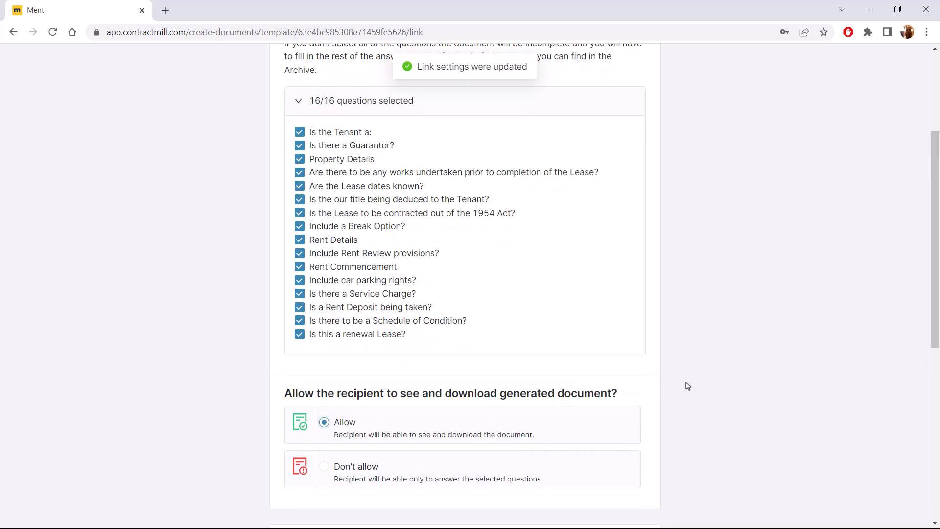
scroll("down", 3)
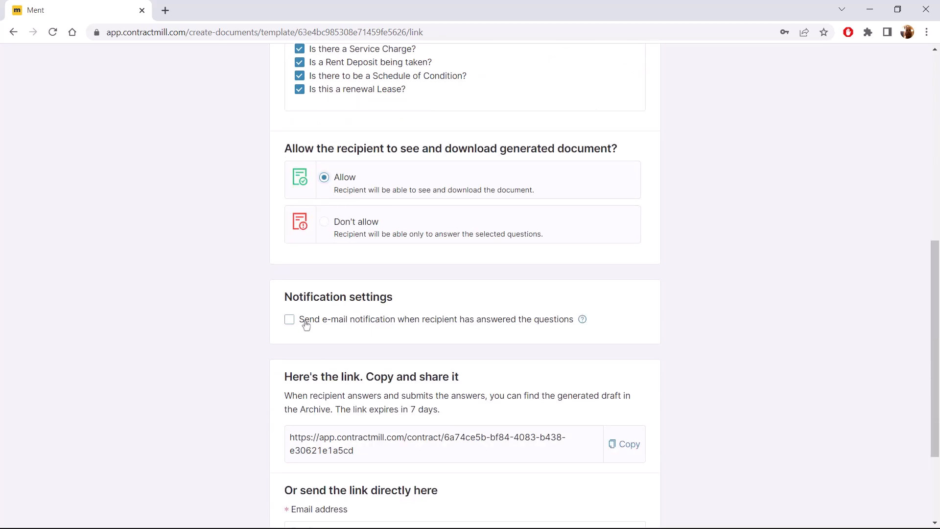
left_click(289, 319)
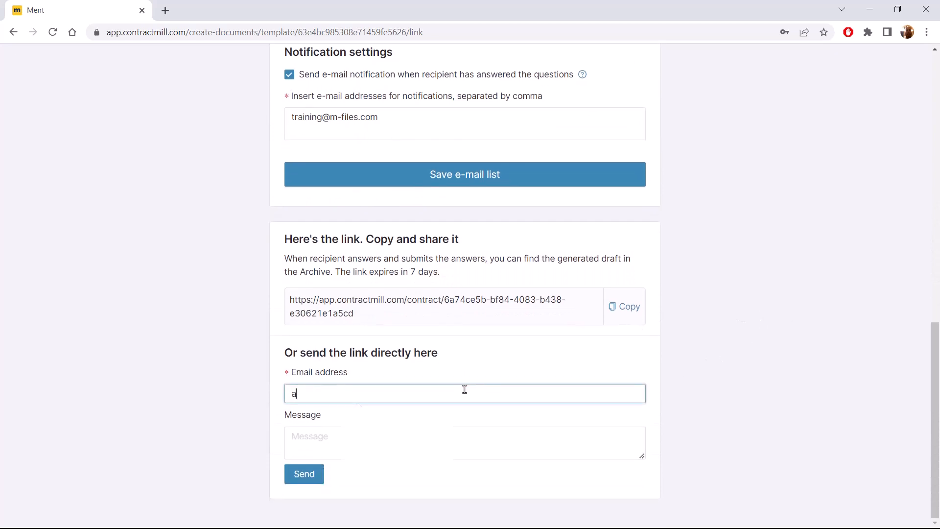
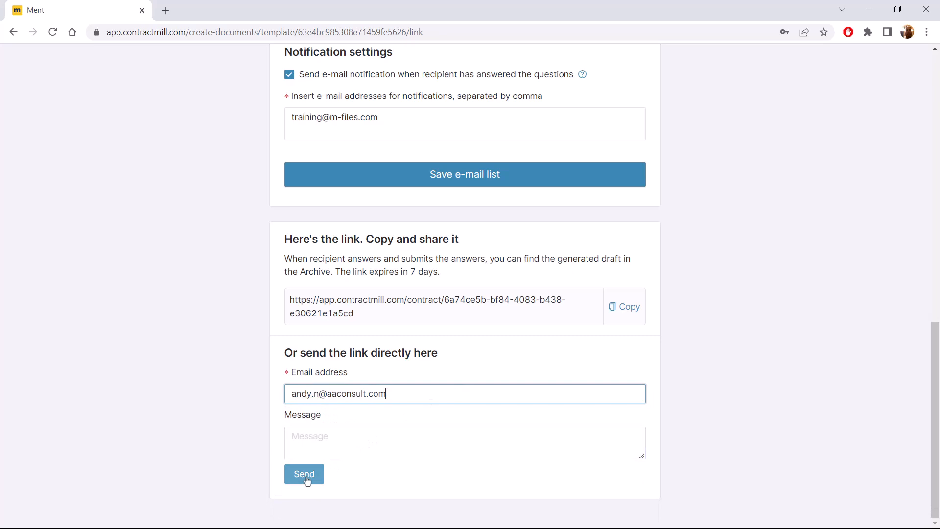
left_click(303, 473)
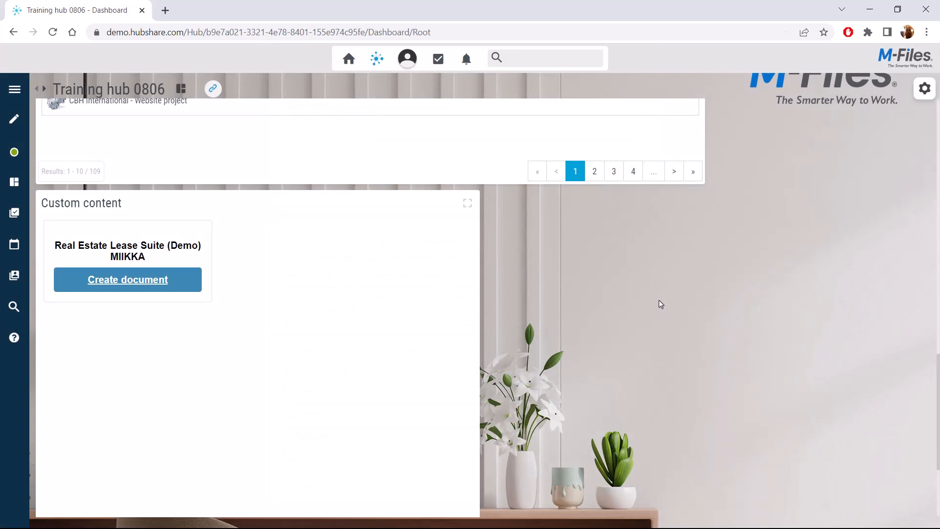
Create a new lease document from the Real Estate Lease Suite (Demo) hub widget
left_click(127, 279)
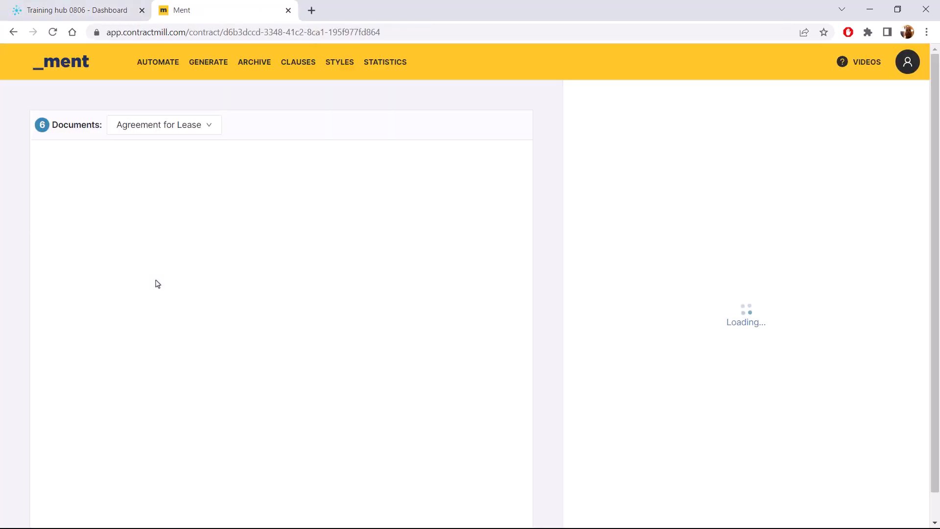